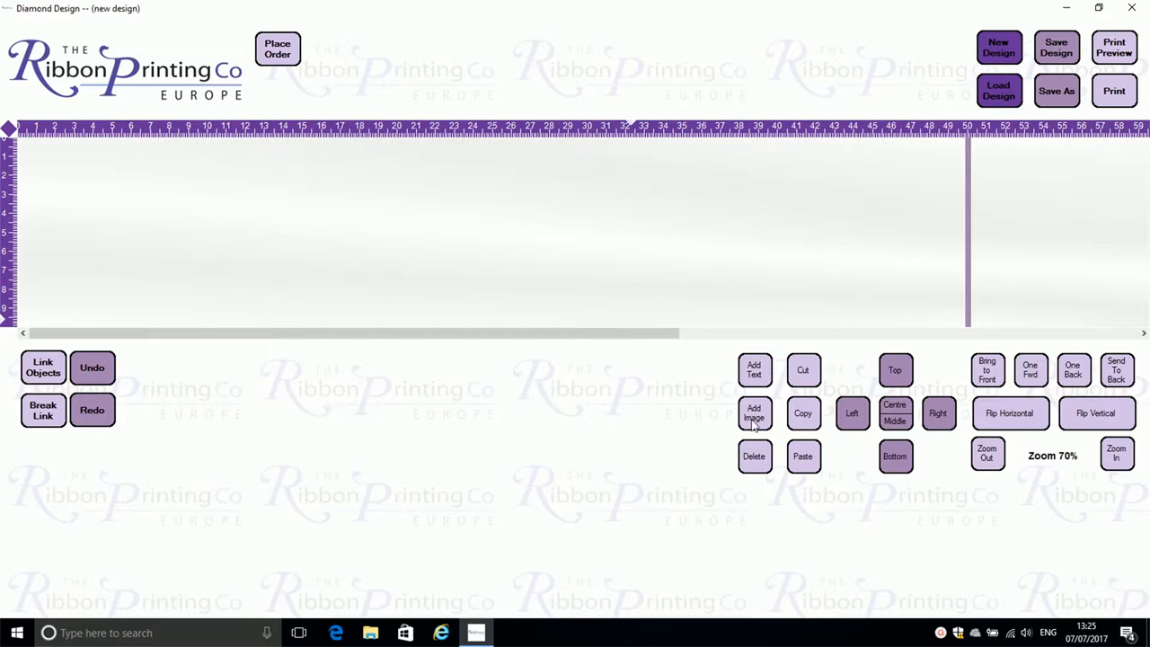
Start a My Logos import and choose the child photo 'Amy' from the Desktop.
click(753, 413)
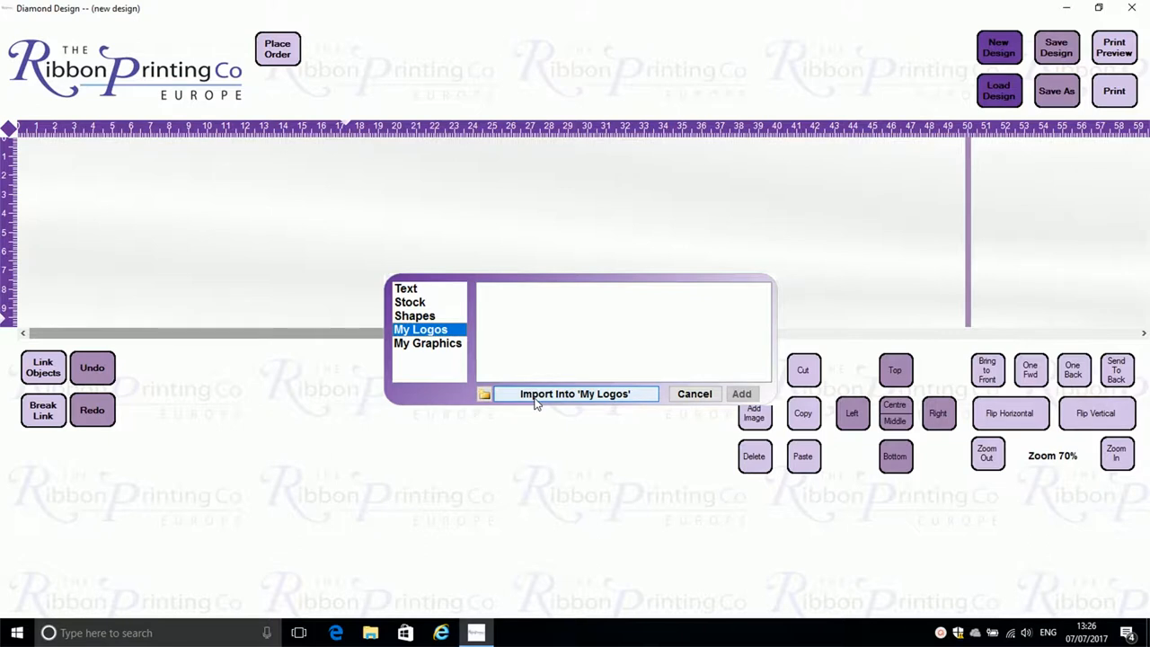
click(575, 393)
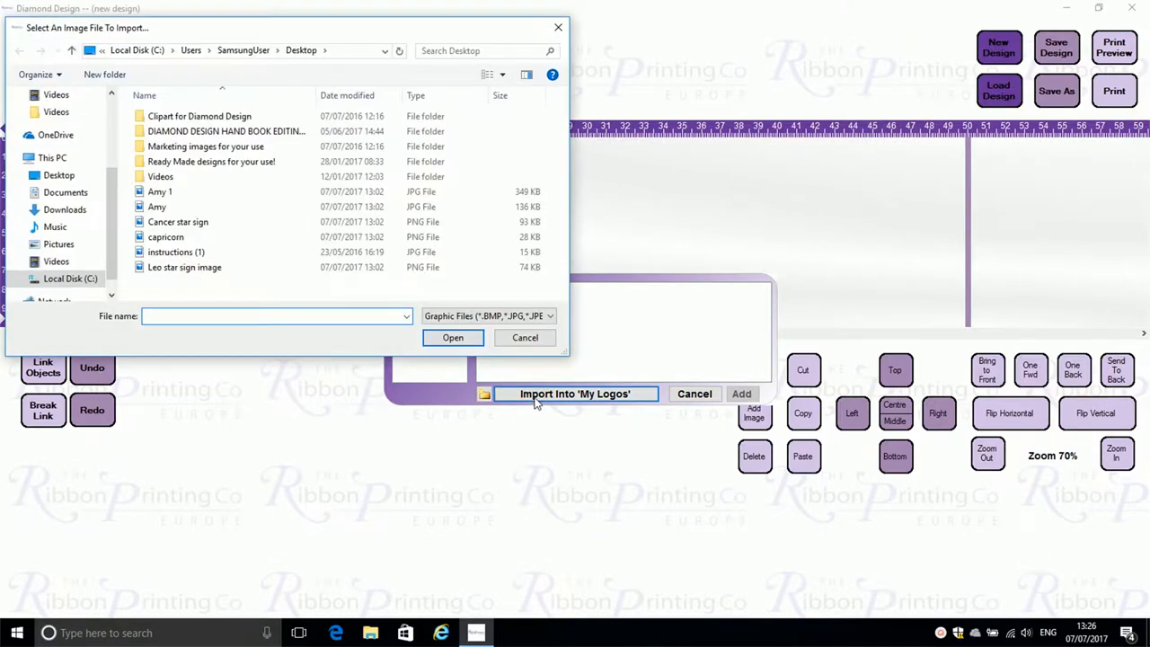
click(57, 177)
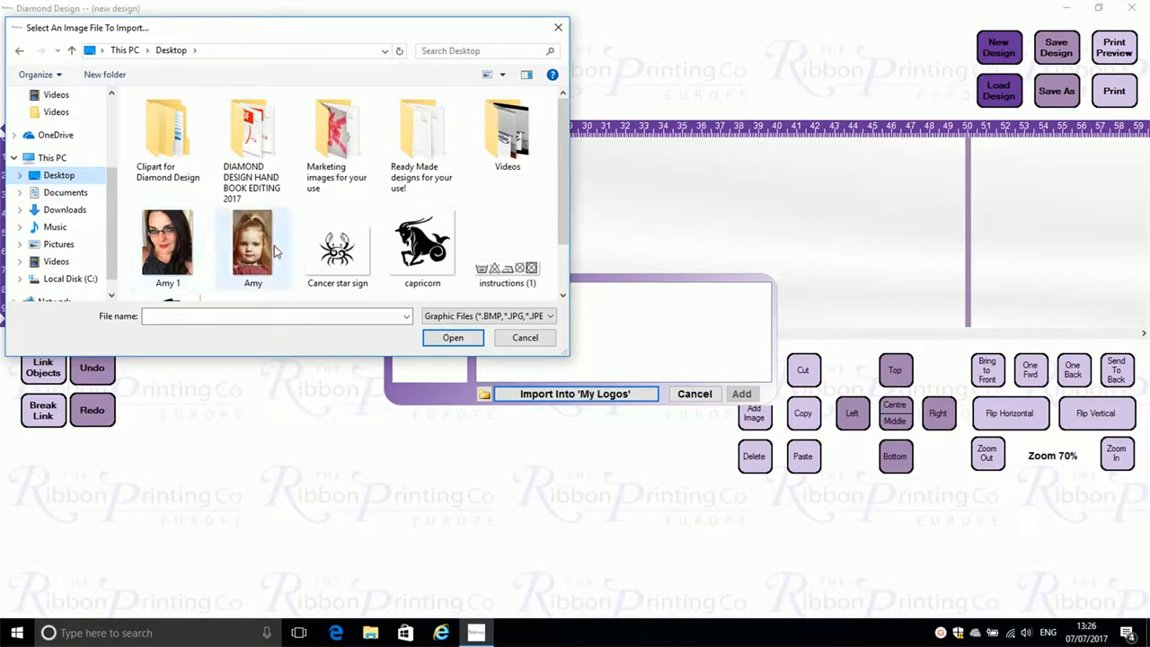
click(252, 243)
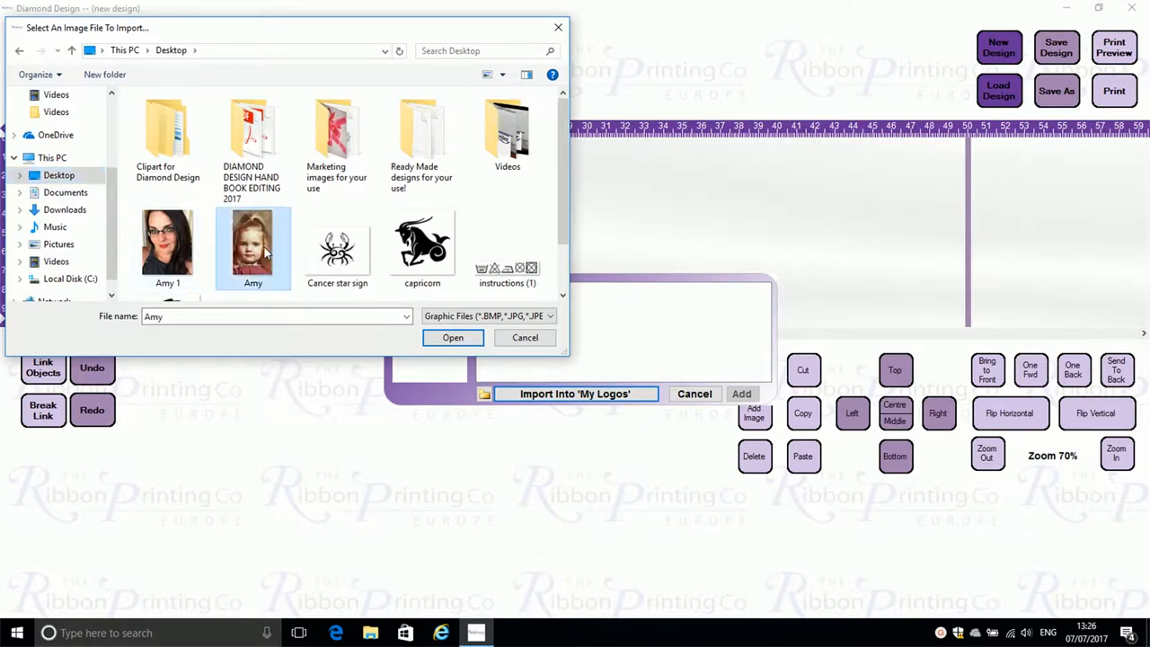
Import the Amy photo into My Logos with default intensity and transparency.
click(453, 338)
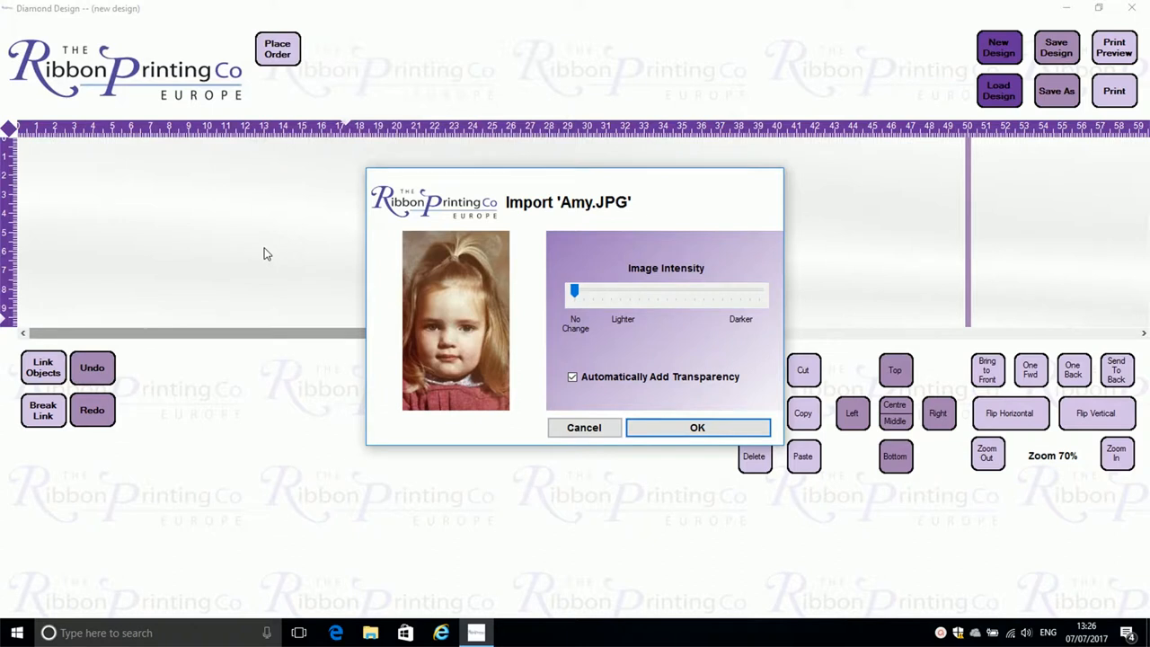
mouse_move(701, 227)
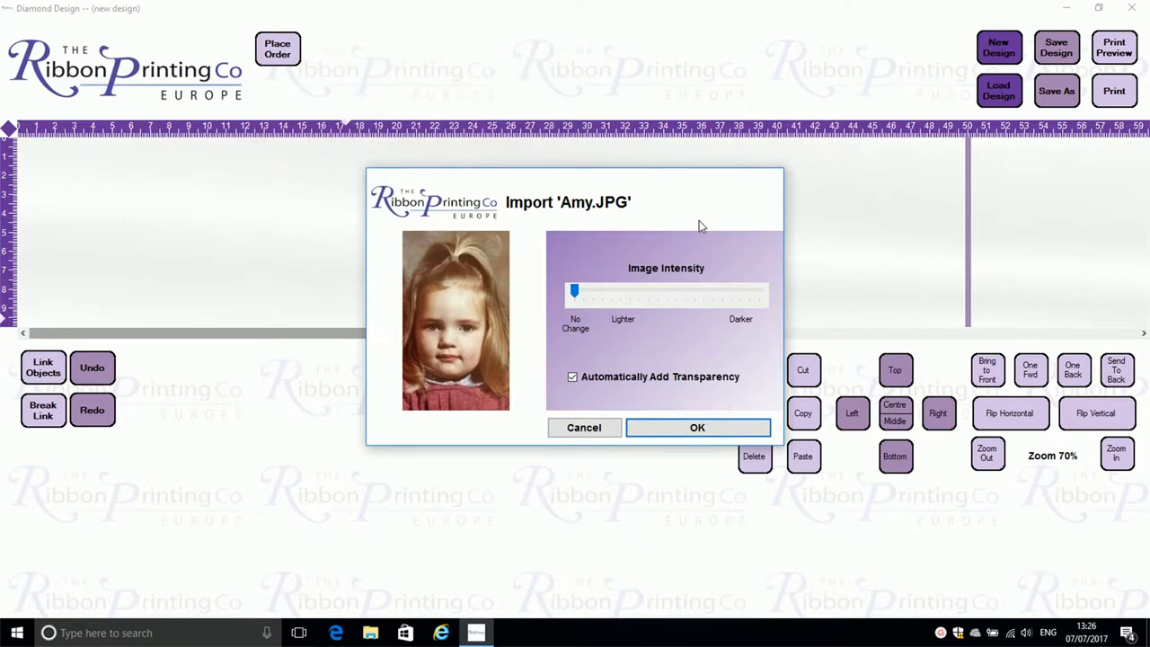
mouse_move(690, 338)
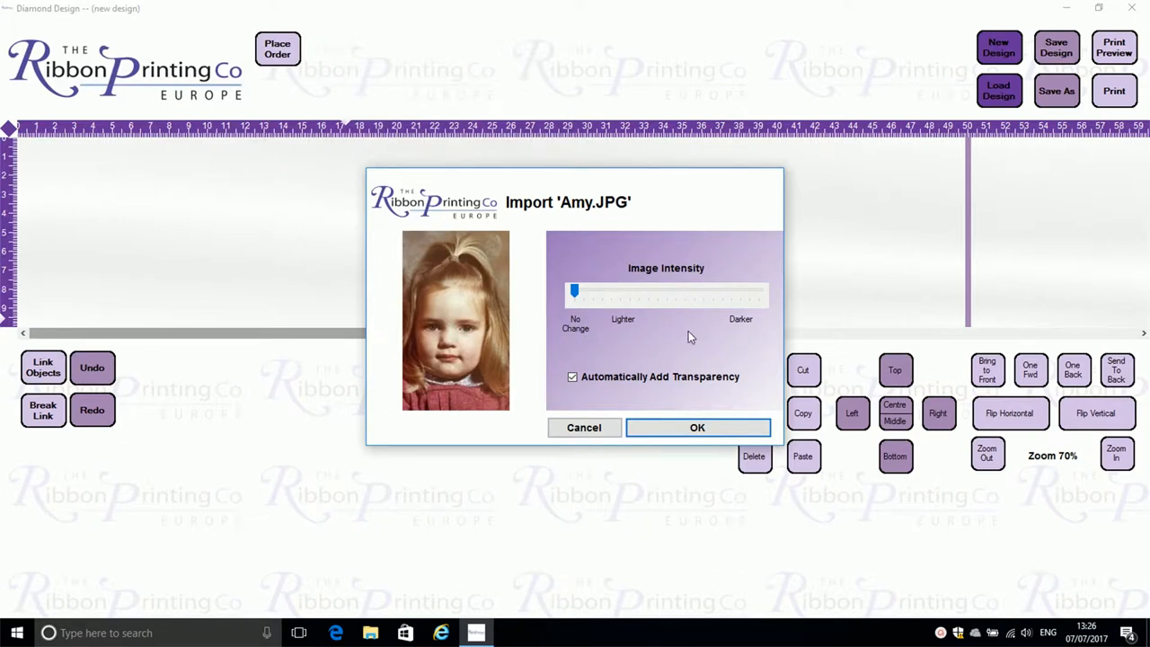
mouse_move(719, 336)
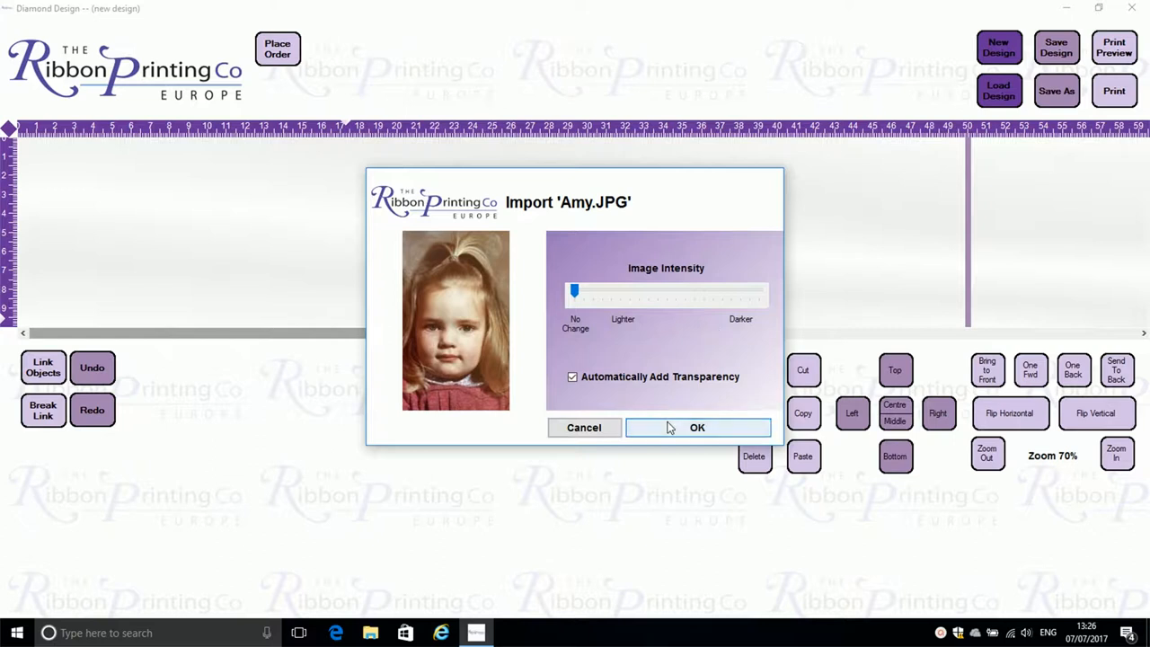
click(697, 427)
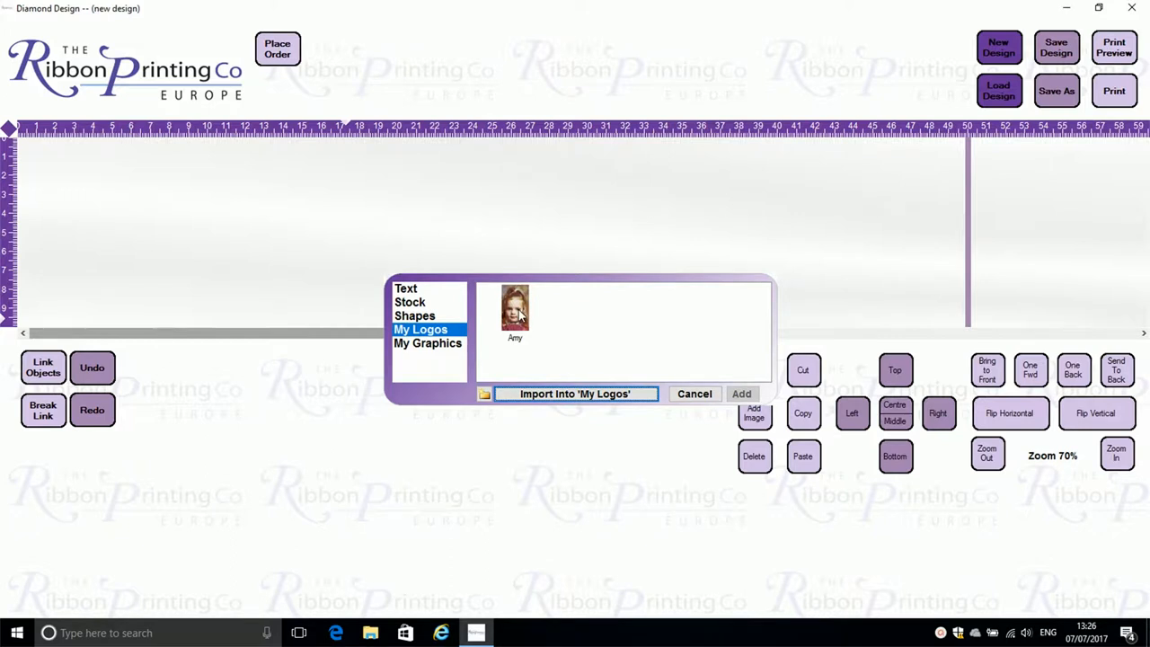
Place the Amy child photo on the ribbon and return to the image library.
click(740, 394)
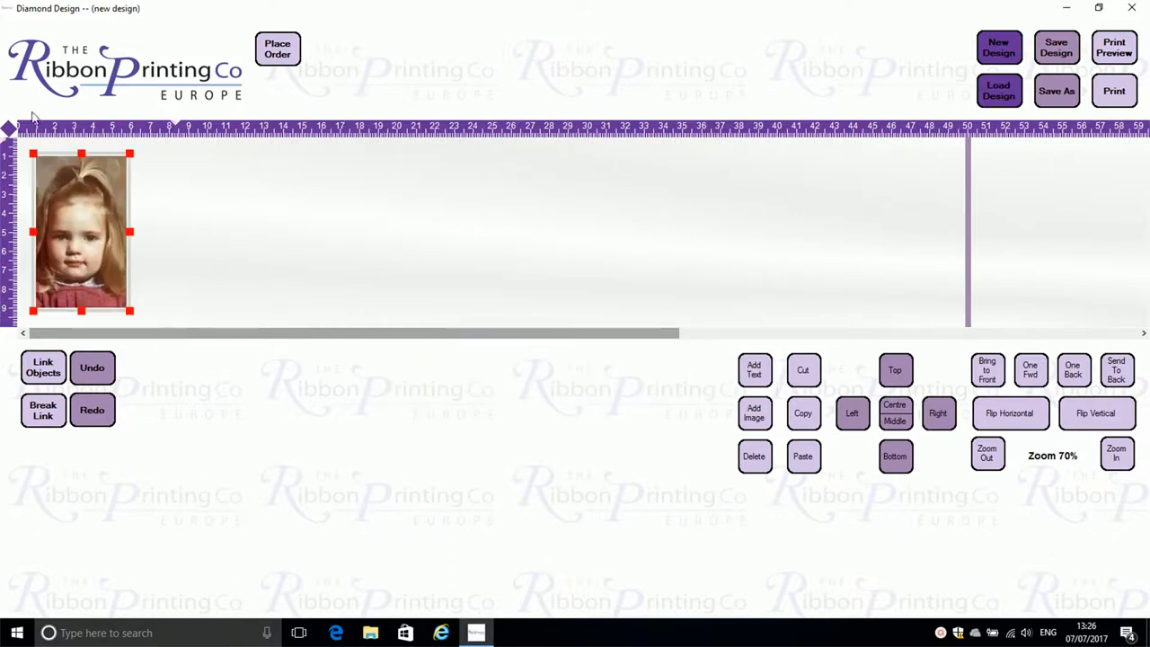
mouse_move(719, 323)
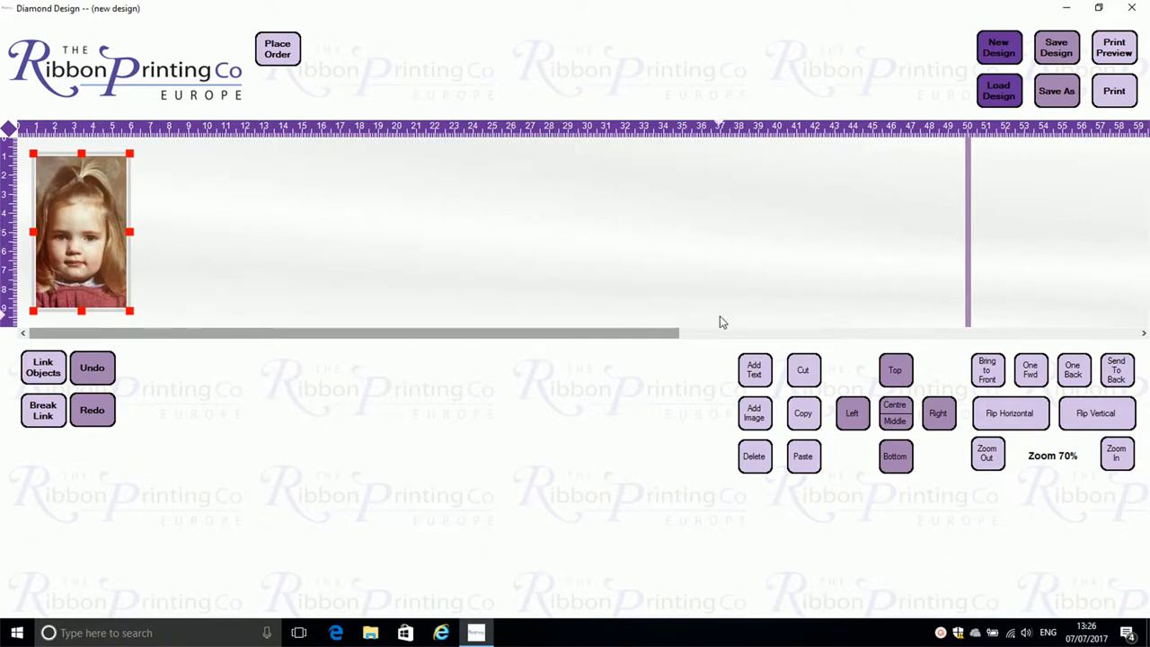
click(755, 414)
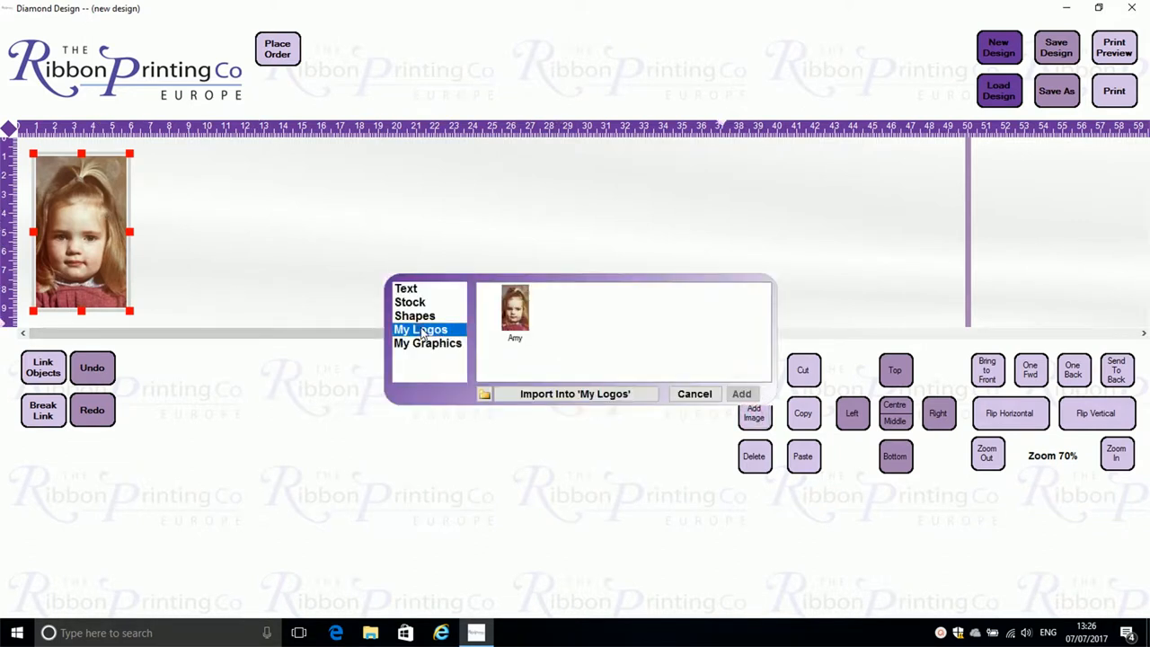
Import the adult photo 'Amy 1' from the Desktop and position it at the ribbon's right end.
click(575, 394)
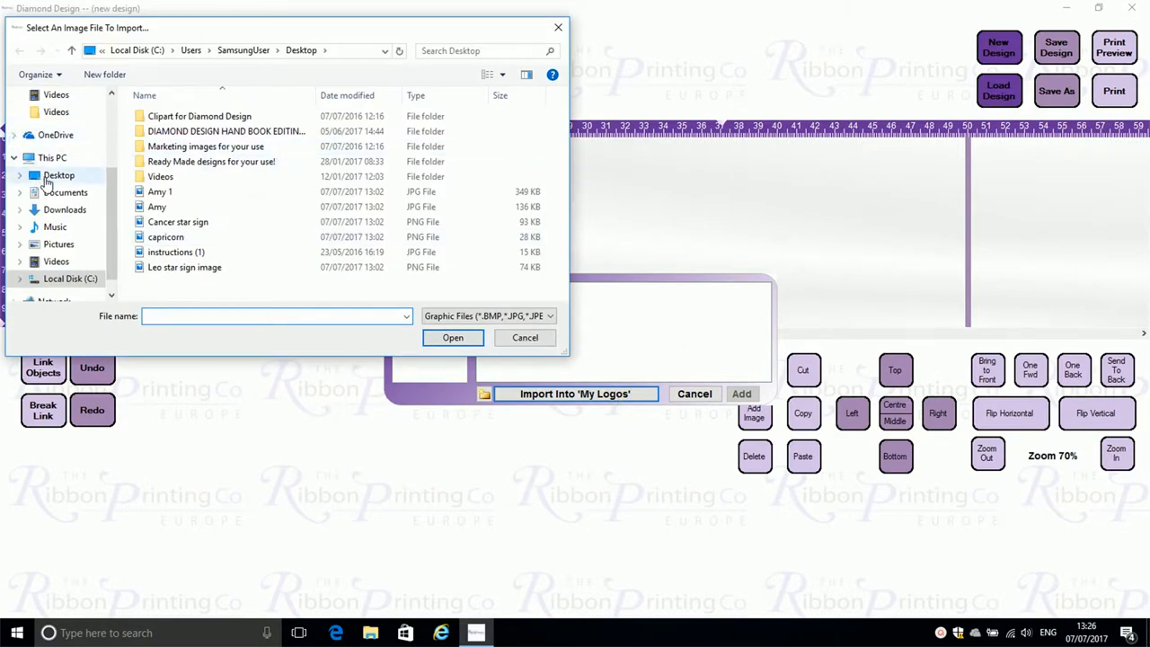
click(487, 76)
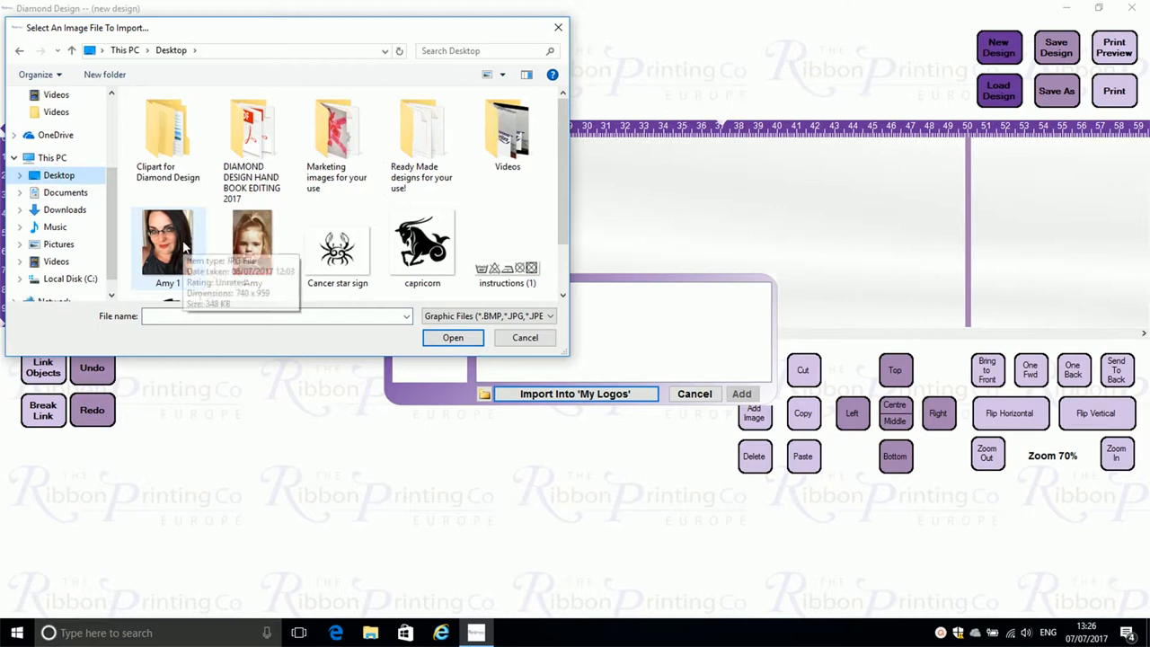
click(453, 338)
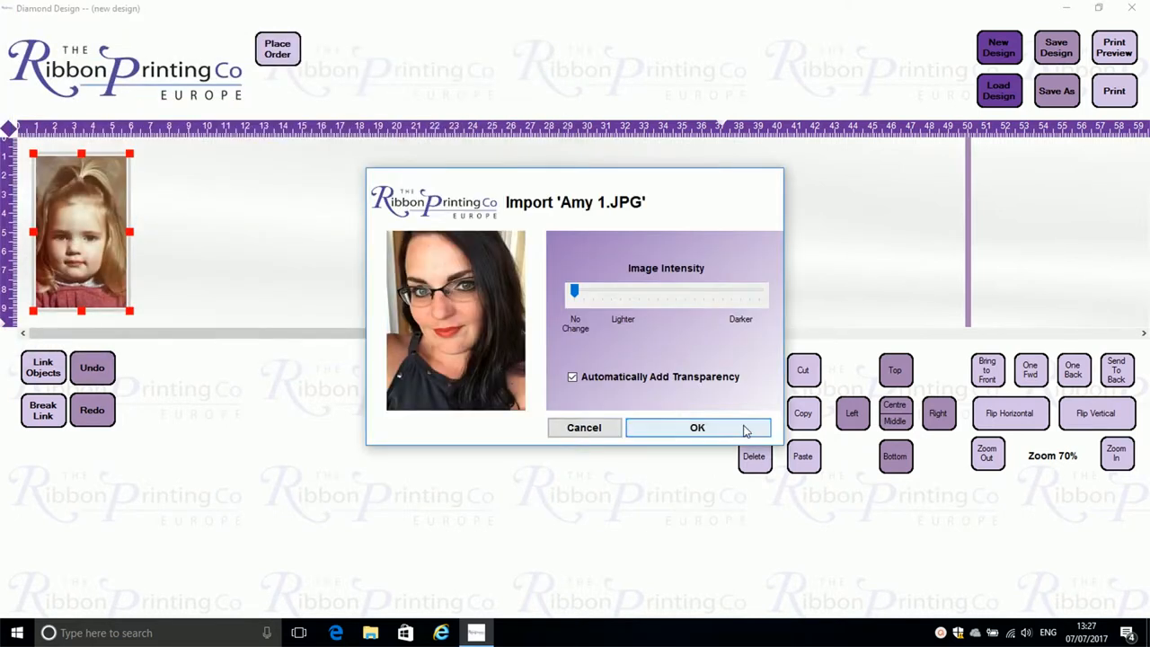
click(697, 427)
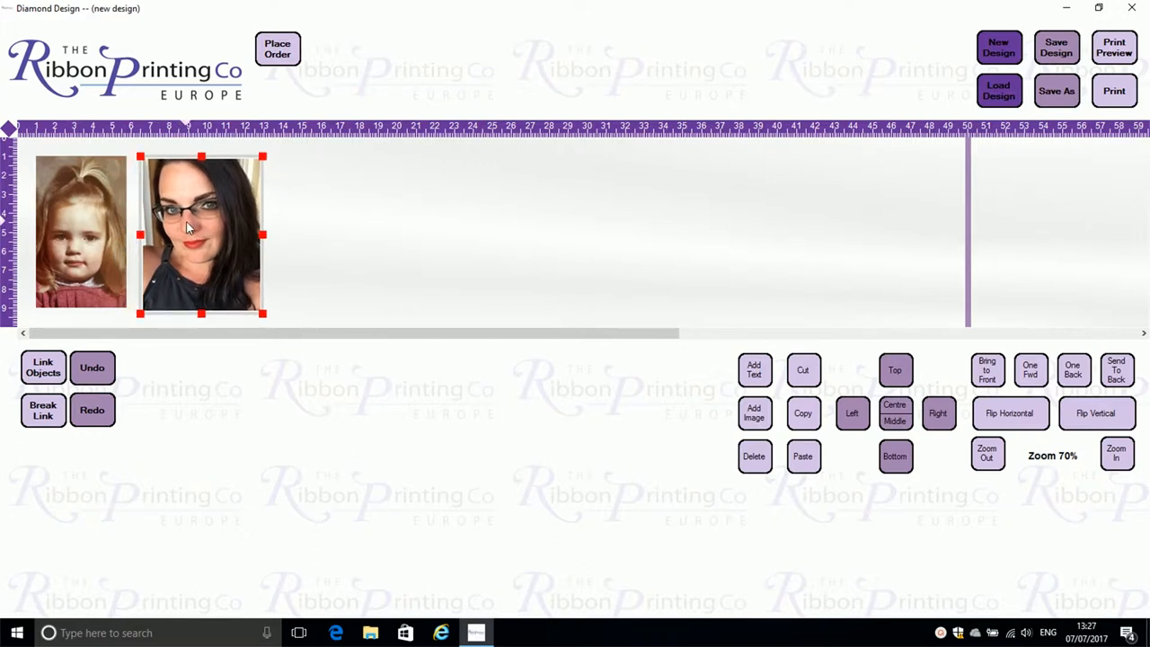
mouse_move(399, 273)
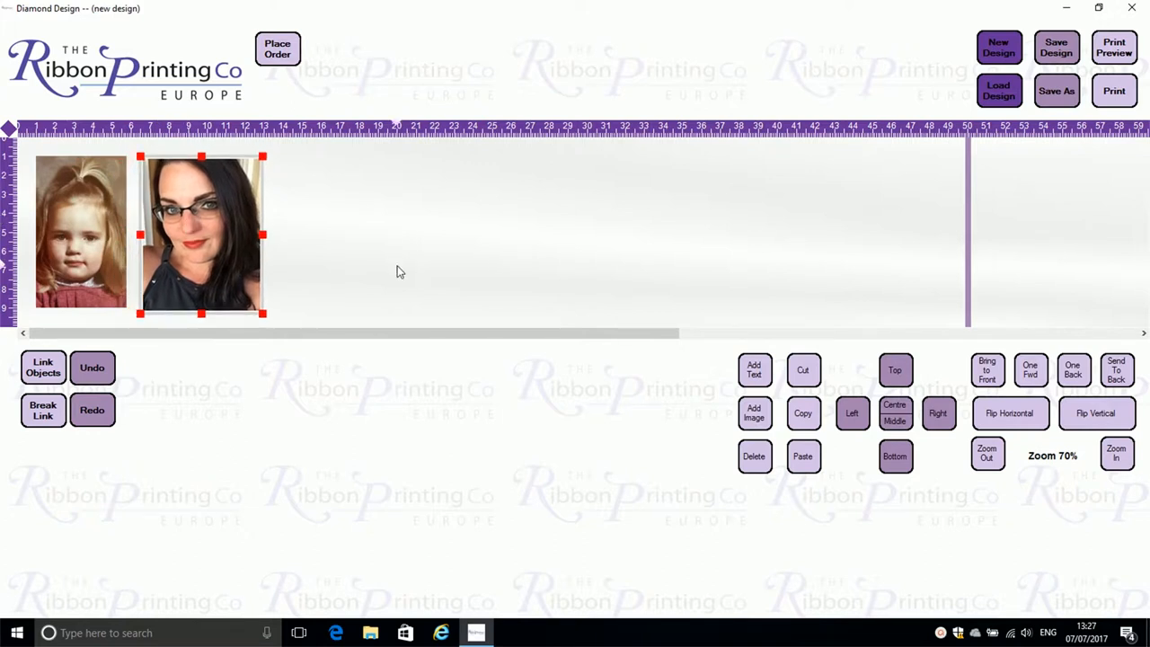
drag(202, 234, 373, 234)
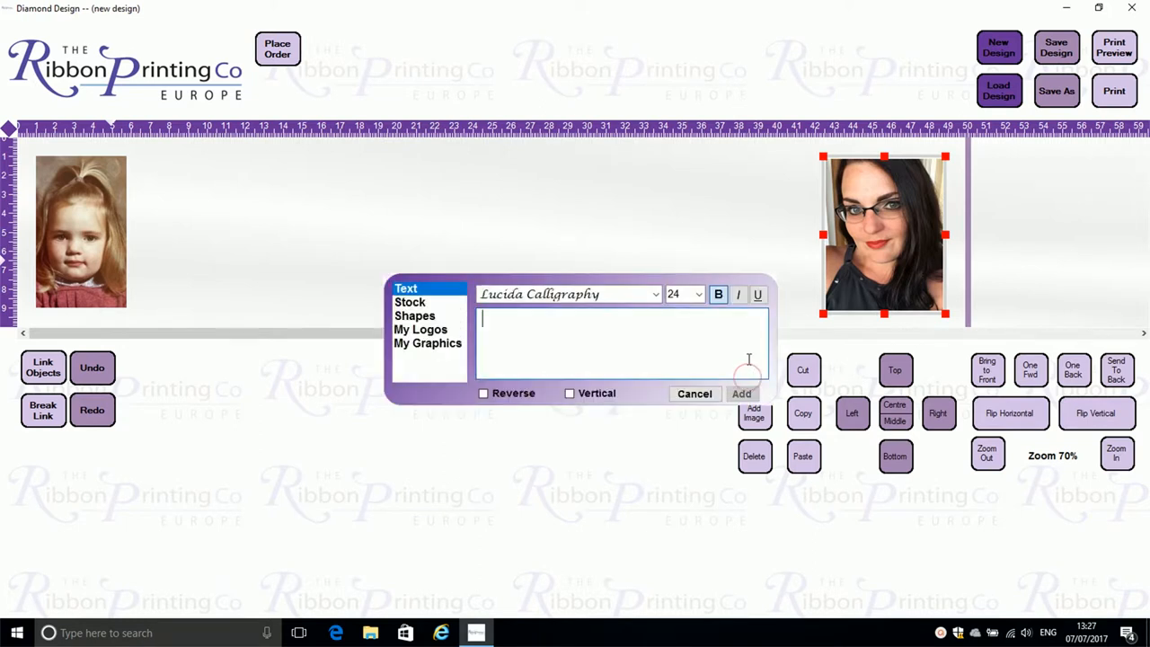
Add the text 'HAPPY 40TH BIRTHDAY AMY!' at size 72 to the ribbon.
click(697, 295)
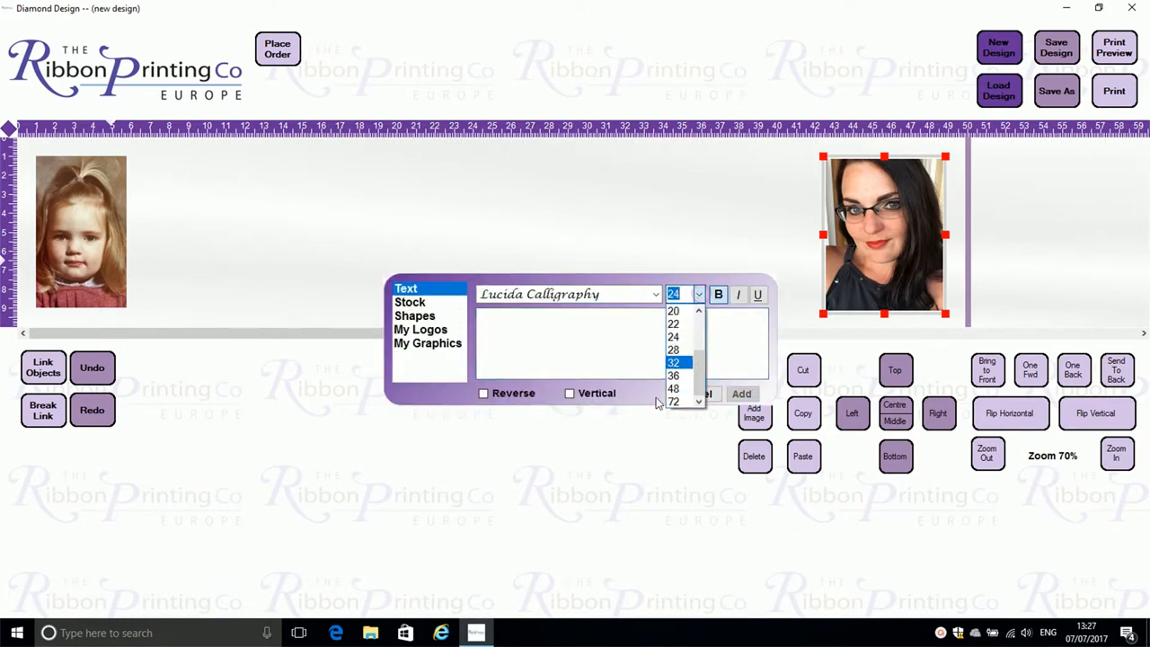
click(672, 403)
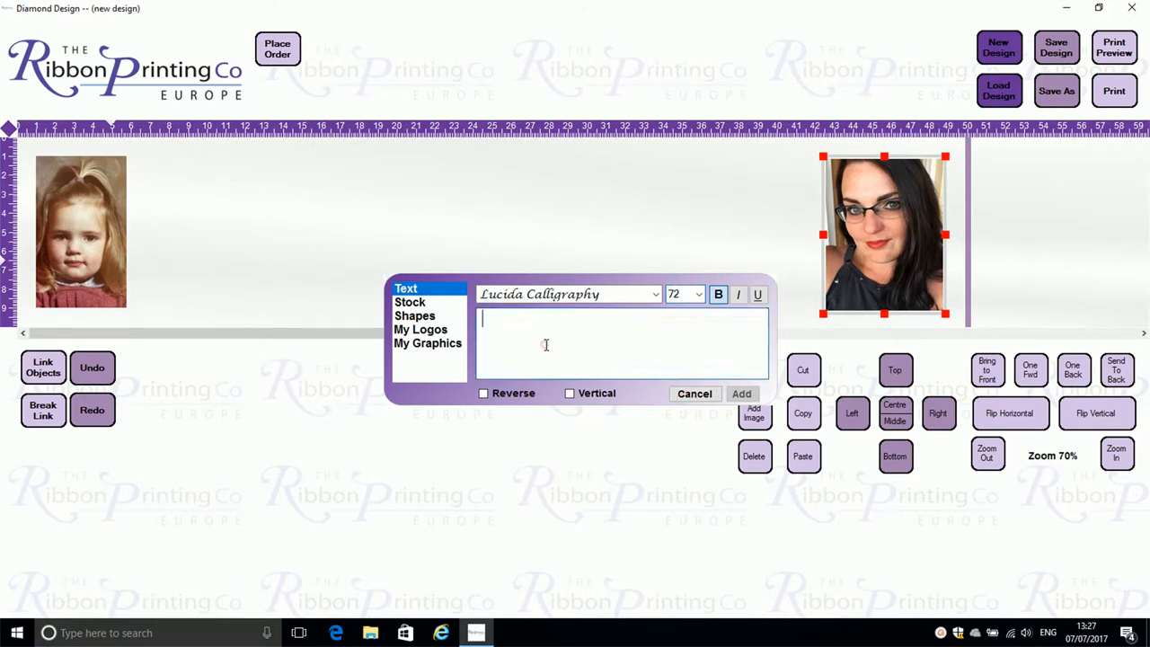
text(HAPPY 40)
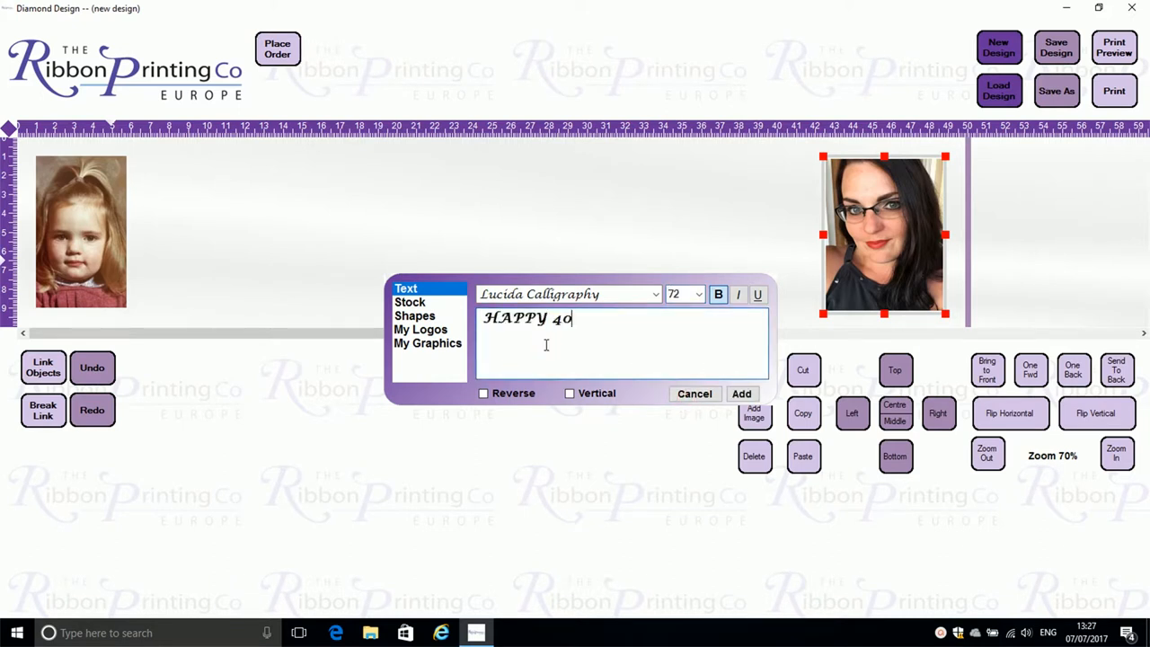
text(TH B)
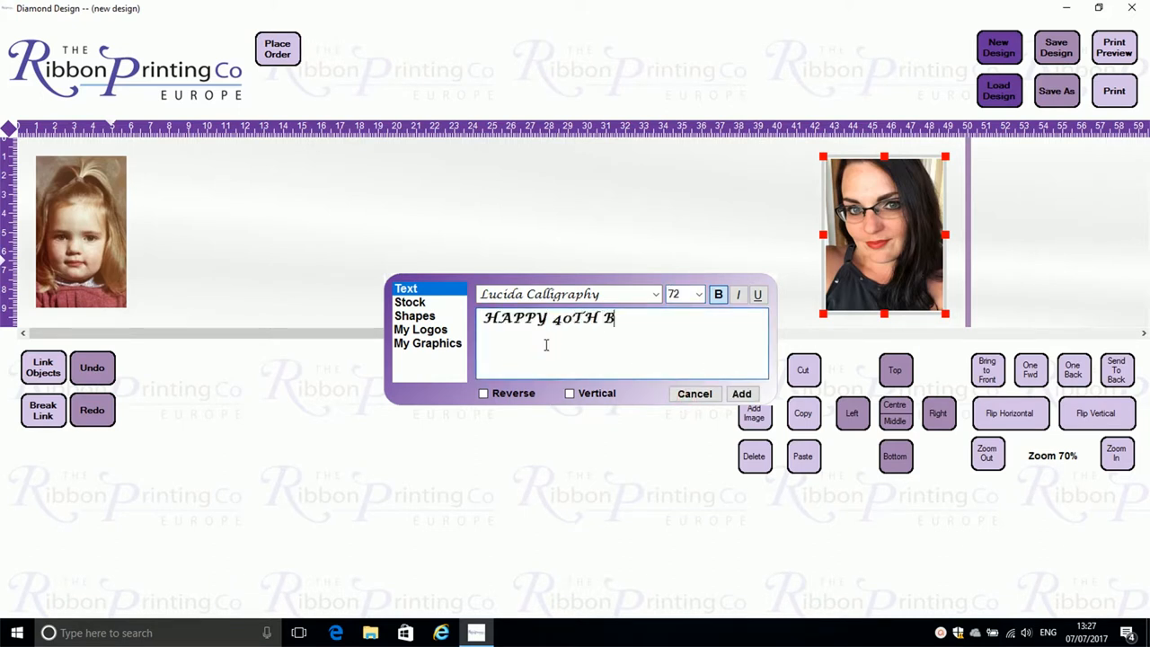
text(IRTHDAY)
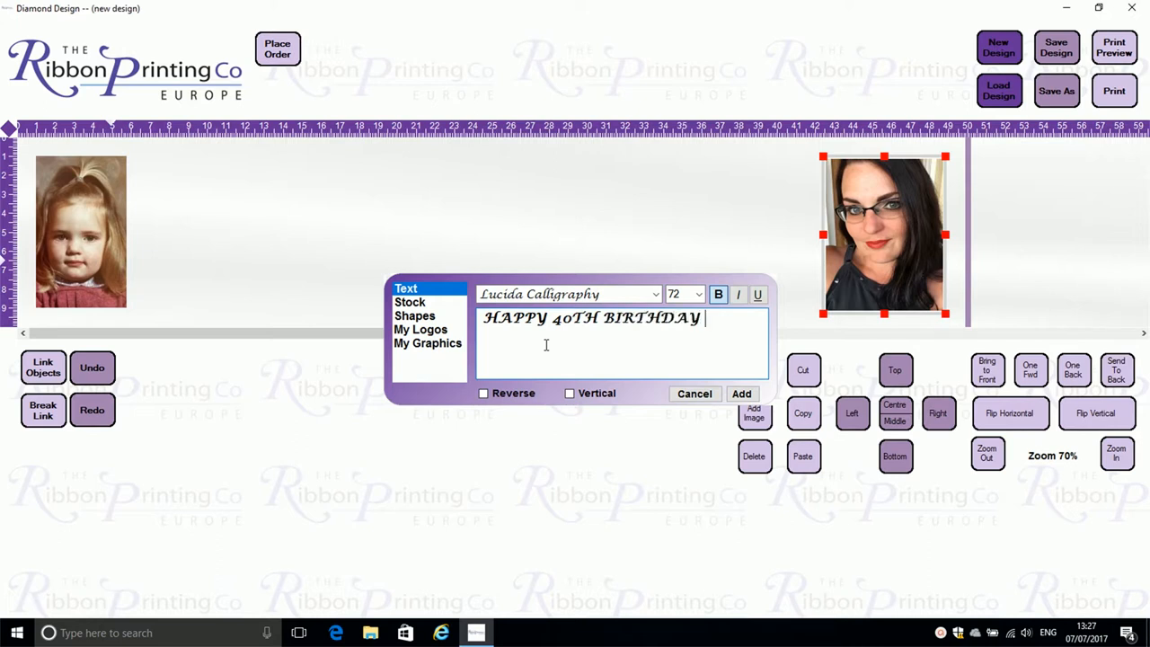
text(AMY)
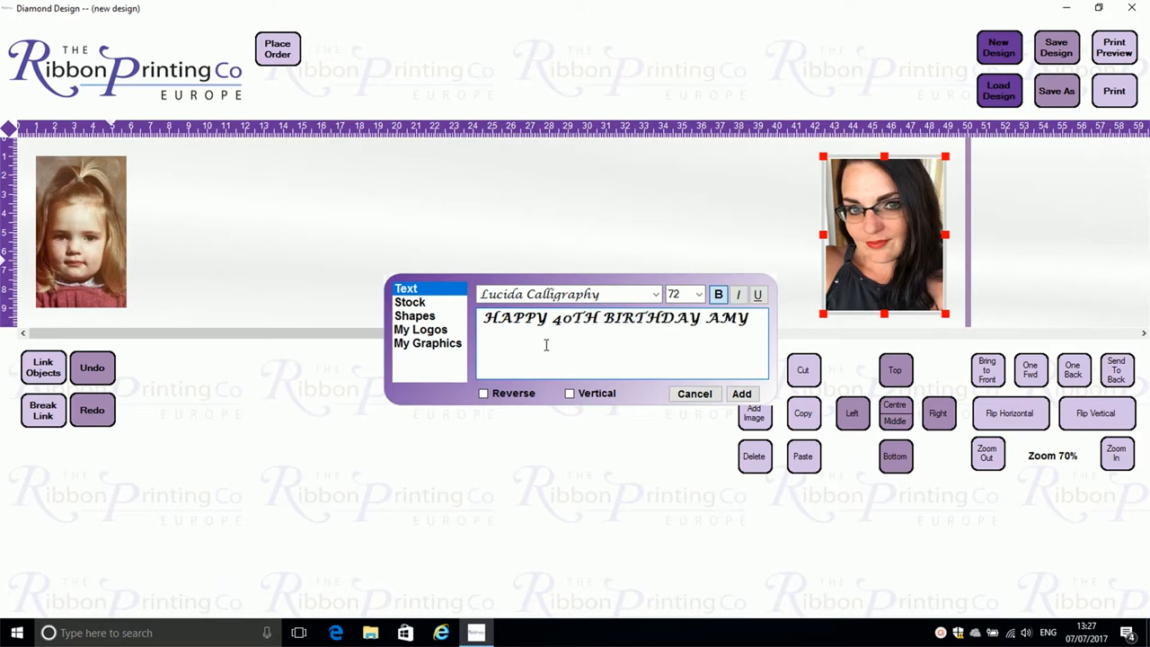
text(!)
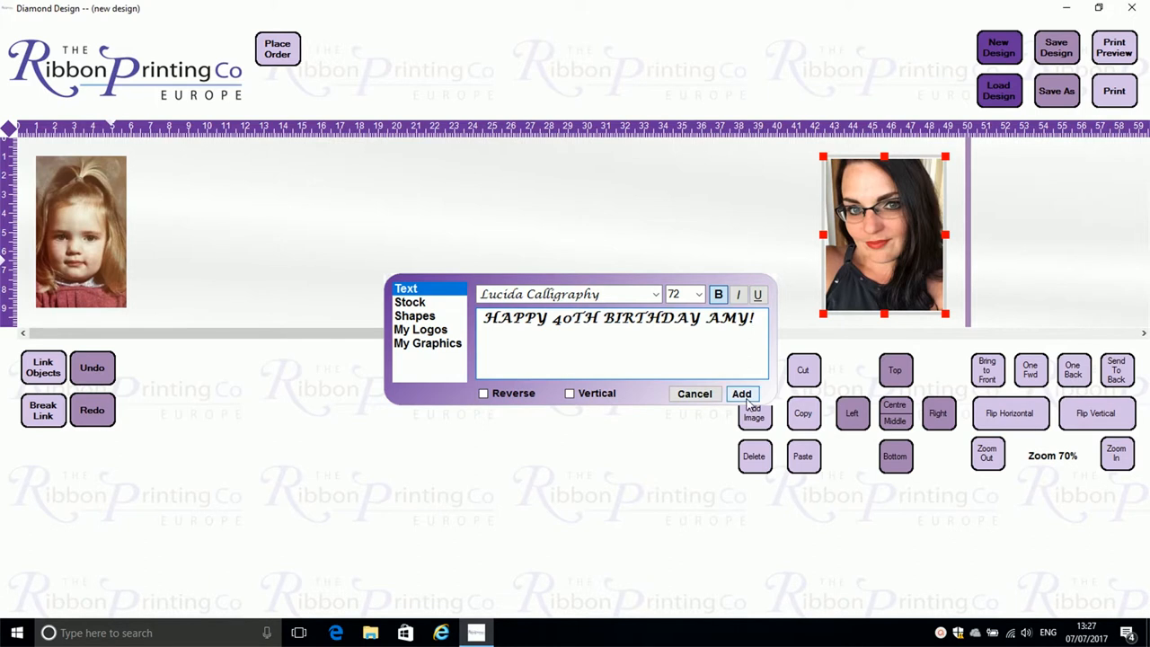
click(741, 393)
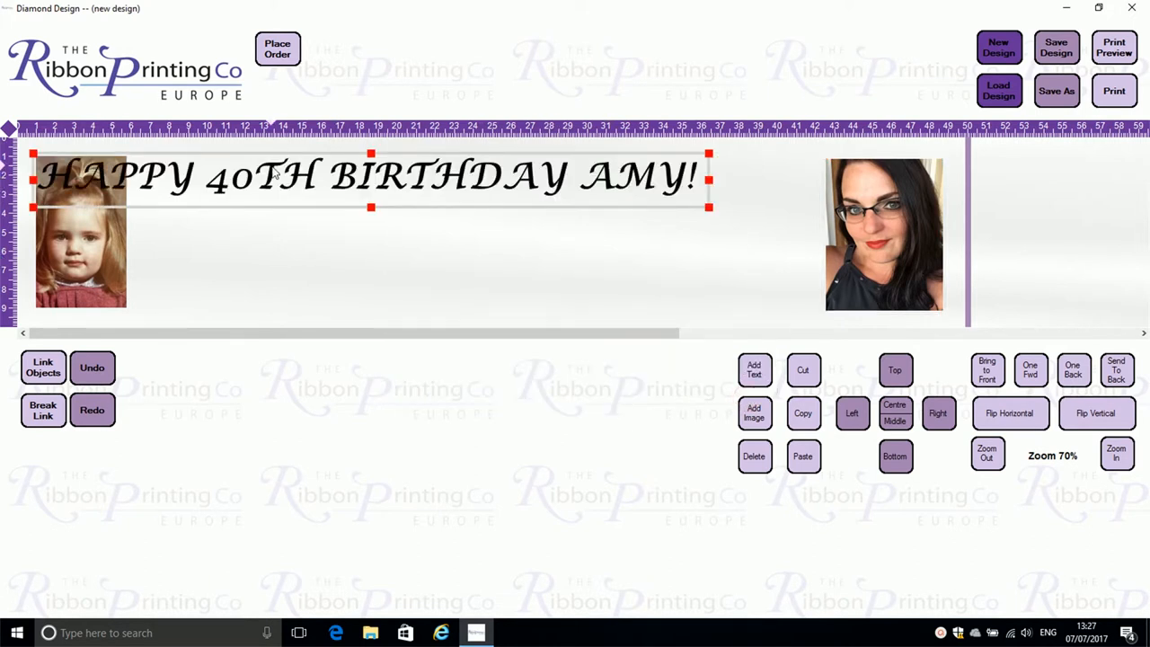
Center the text between the photos, stretch it to ribbon height, and choose the Argox OS-314plus PPLA printer.
drag(370, 176, 482, 199)
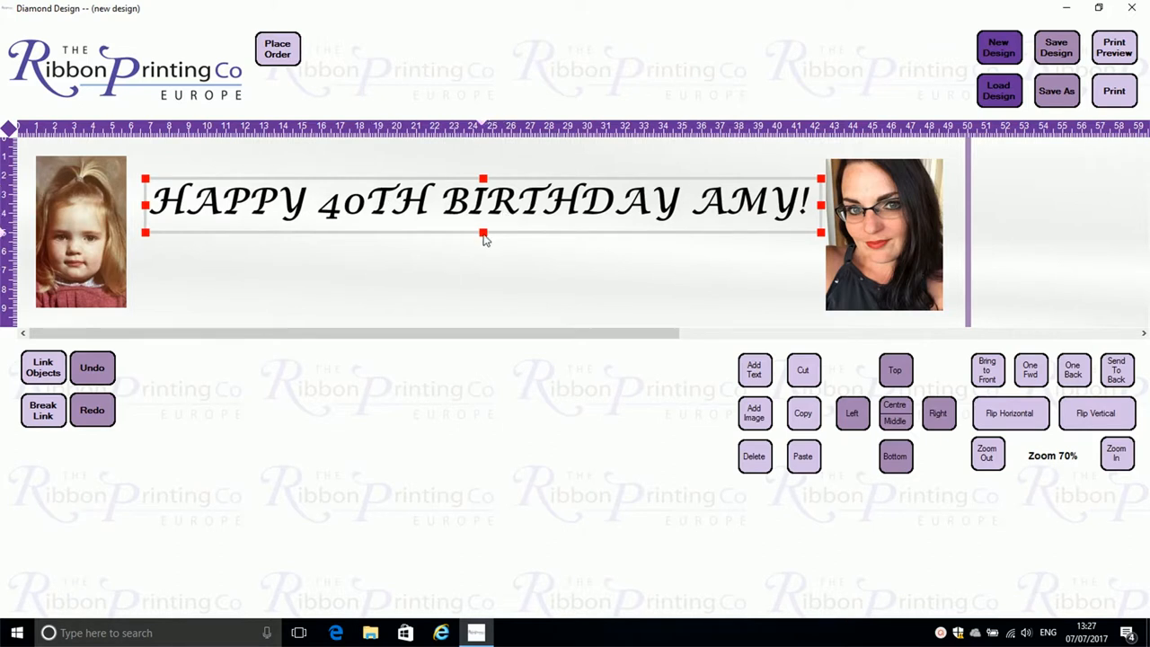
drag(484, 234, 484, 289)
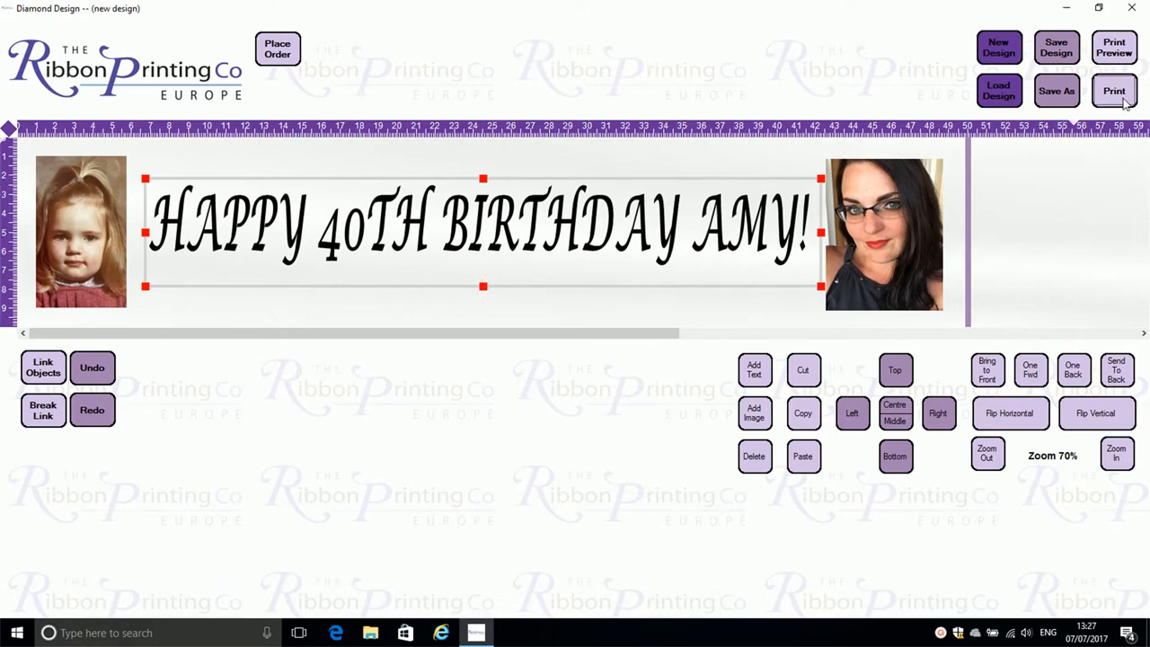
click(1114, 90)
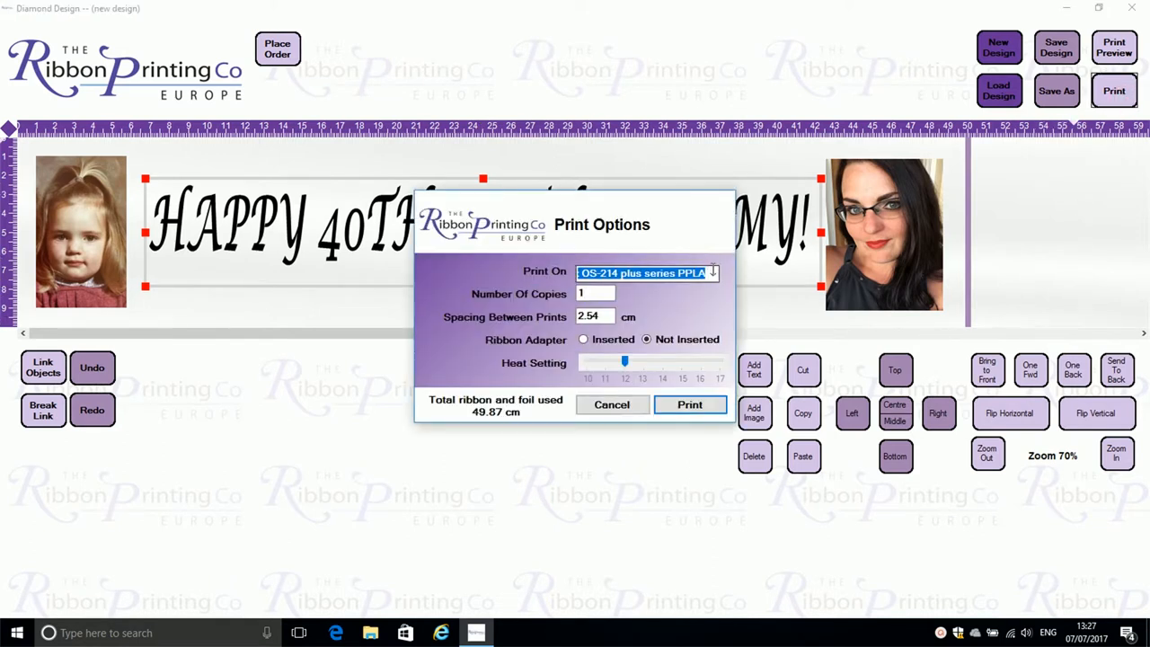
click(712, 273)
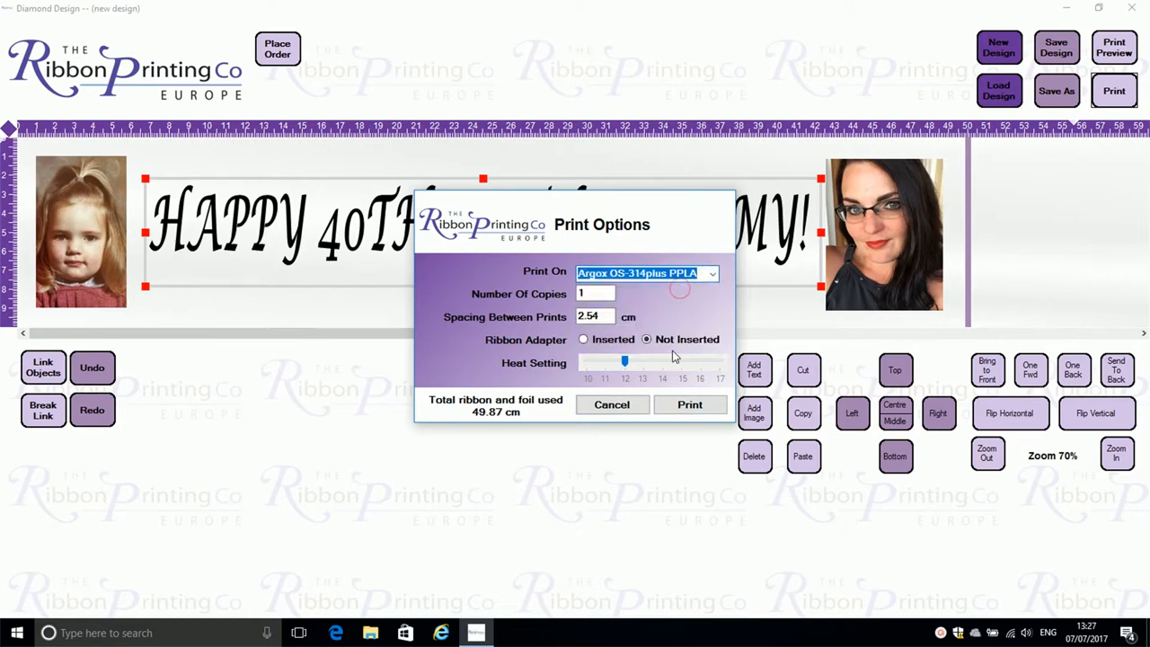